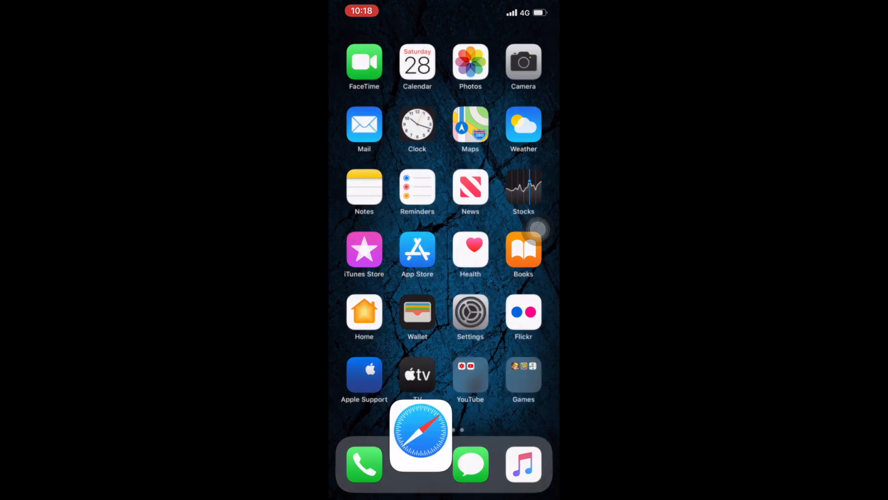
# Step: Load the Google results for 'move on lyrics' in Safari and scroll through the page
pyautogui.click(420, 435)
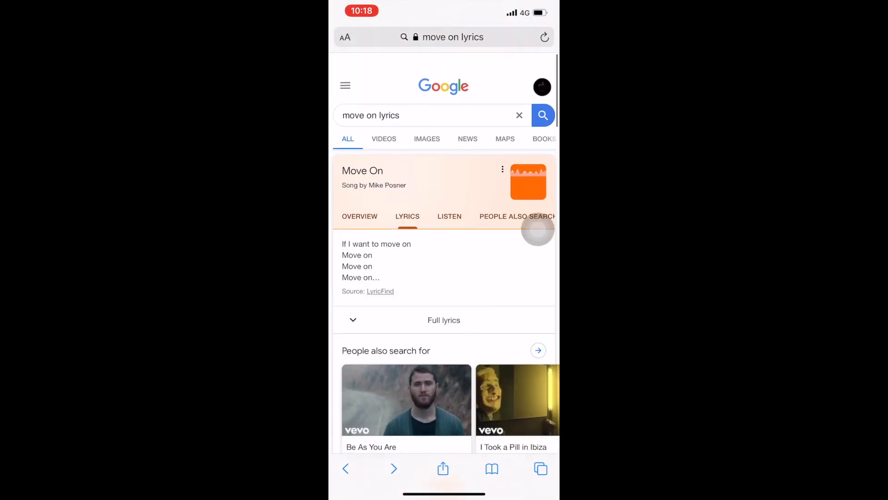
pyautogui.scroll(-3)
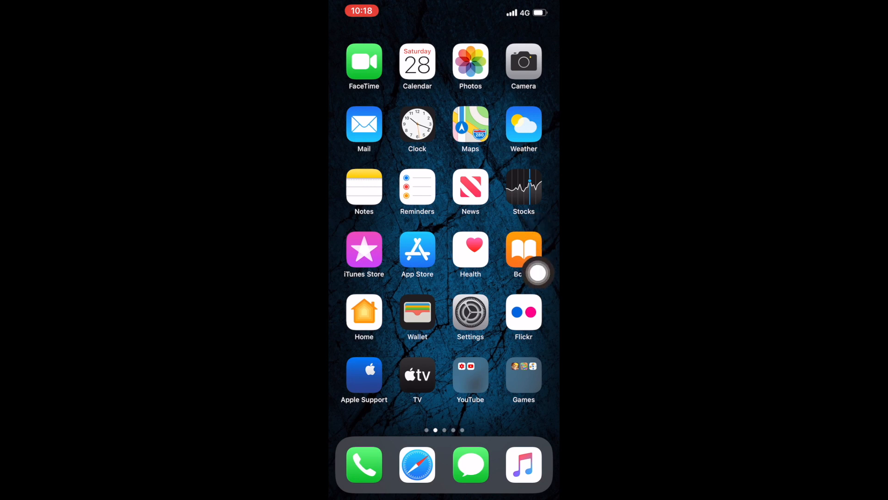
pyautogui.click(470, 312)
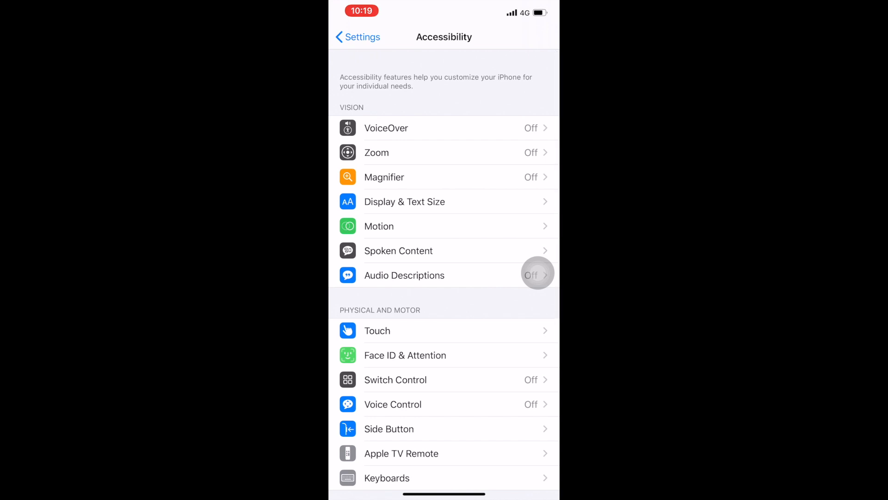
pyautogui.click(378, 330)
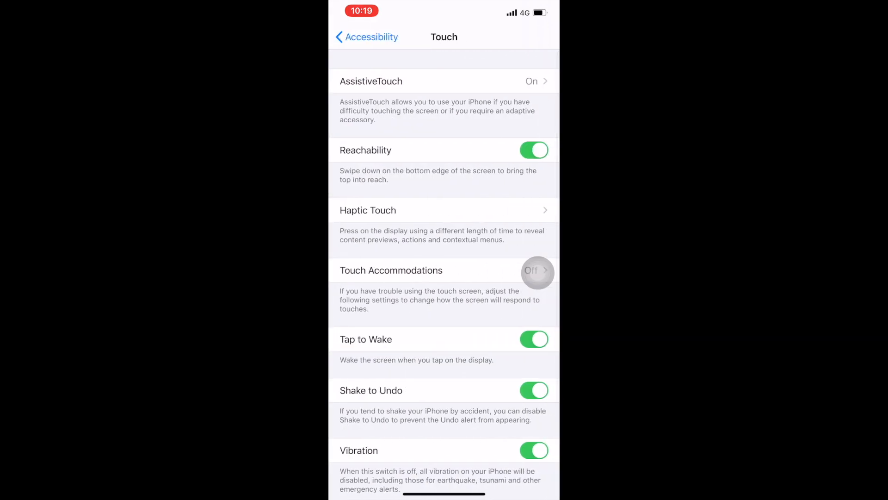
pyautogui.click(370, 82)
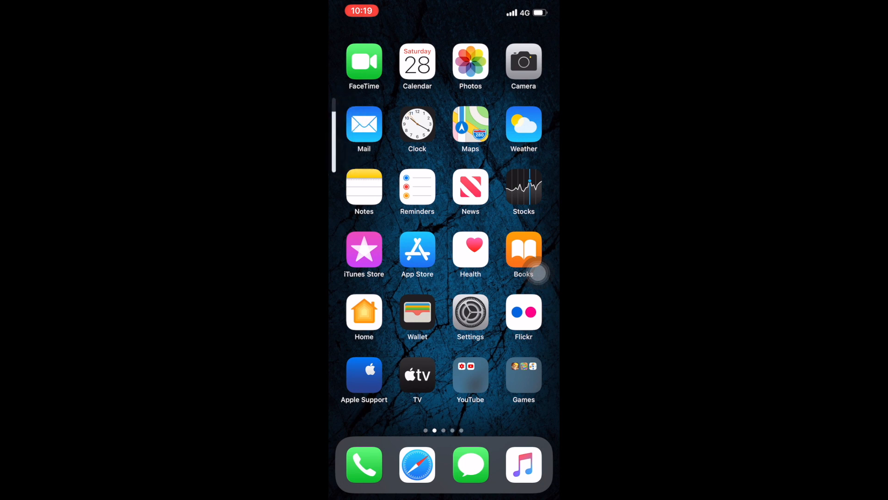
# Step: Hold the side button until the 'slide to power off' screen appears over the Home Screen
pyautogui.press('power')
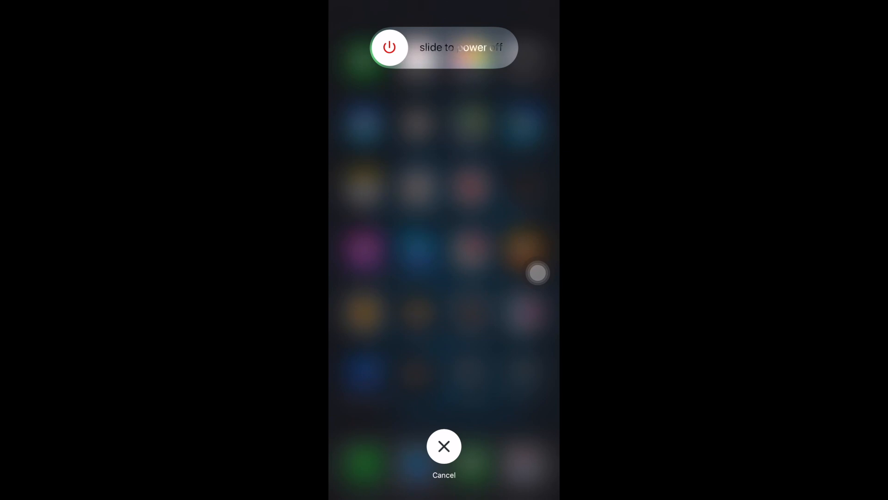
pyautogui.click(539, 272)
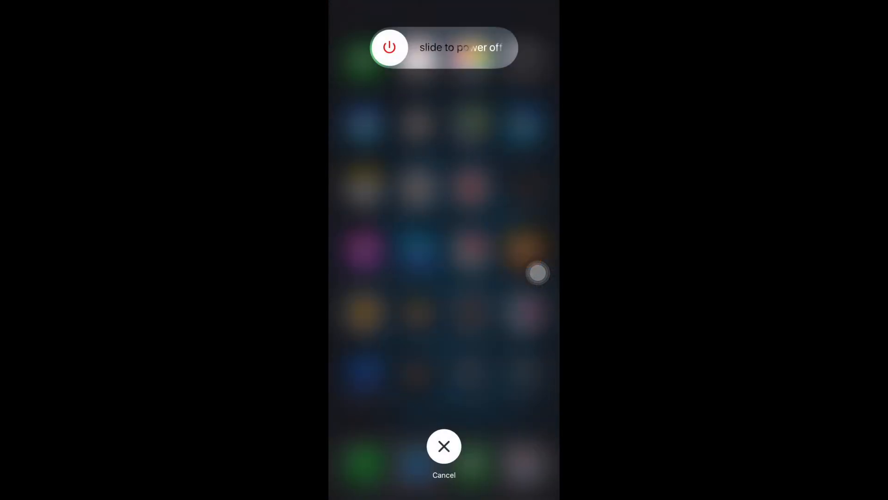
# Step: Hold Home in the AssistiveTouch menu on the power-off screen to clear the iPhone's RAM
pyautogui.click(539, 274)
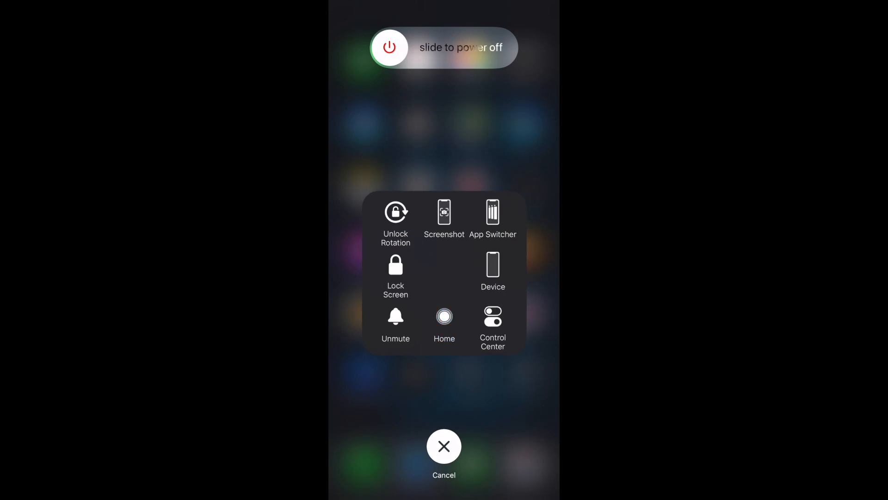
pyautogui.click(445, 317)
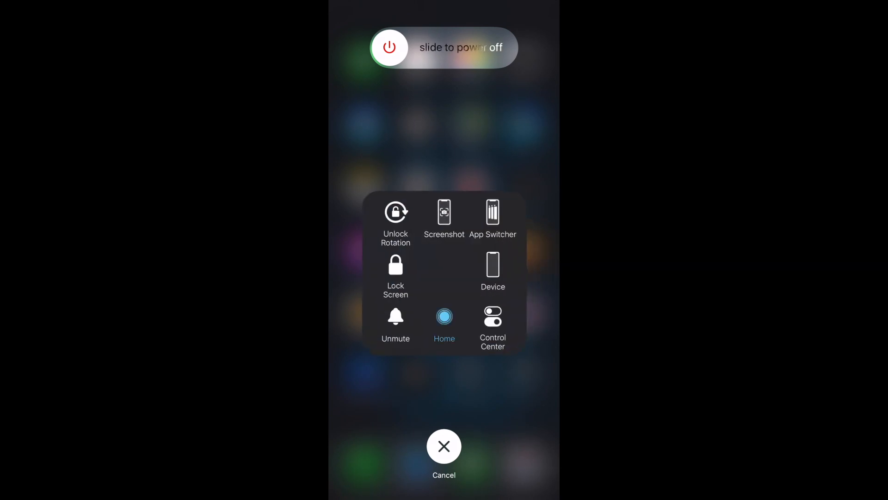